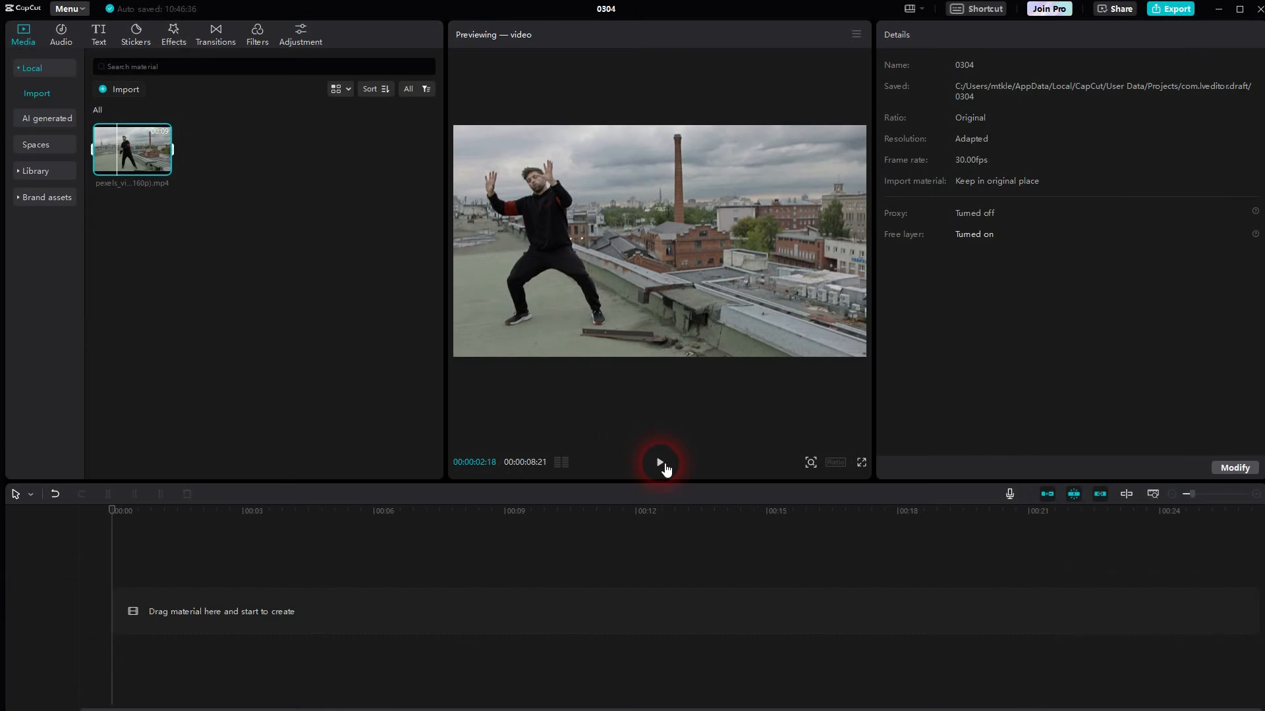
Preview the dancer clip and add it to the timeline
click(660, 462)
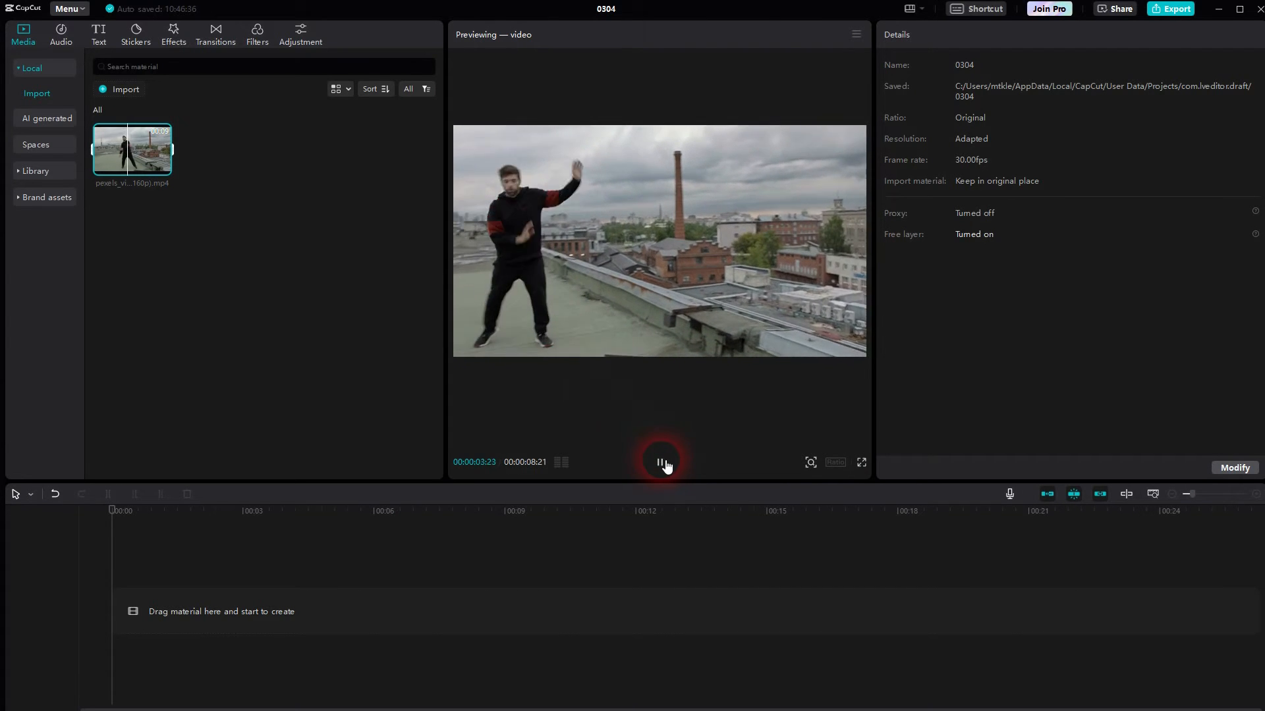
click(661, 463)
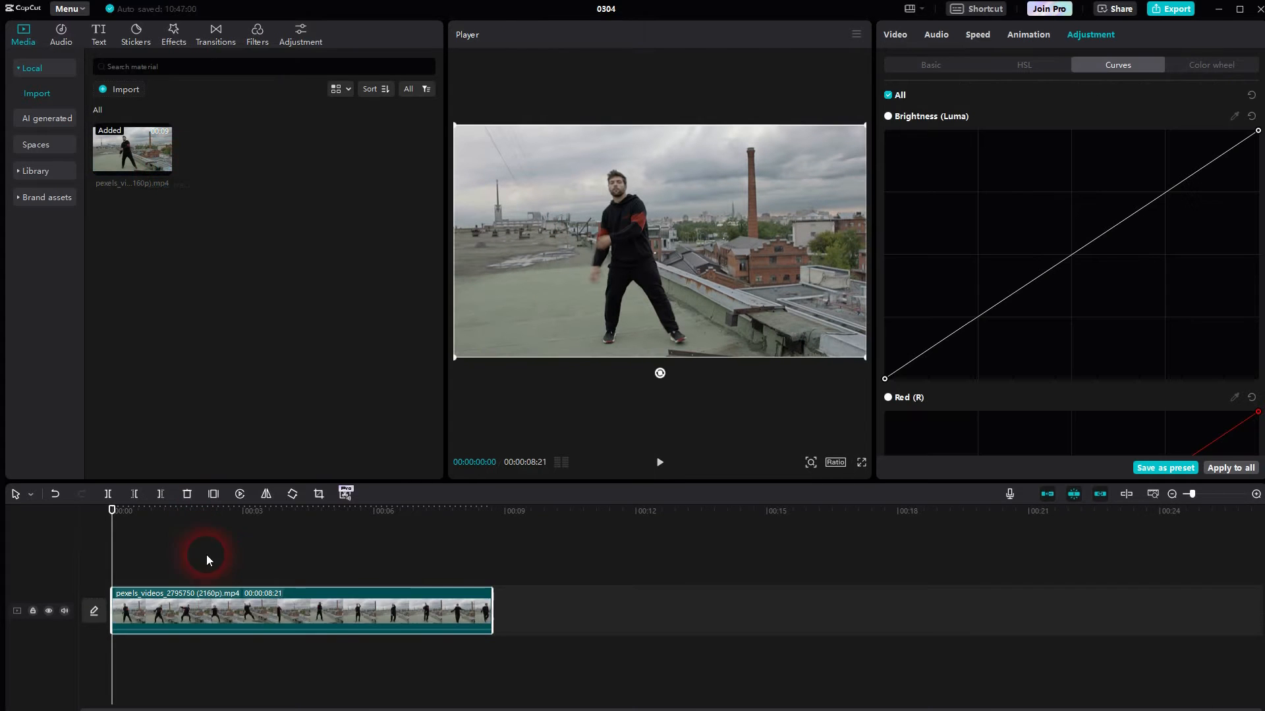
Run Auto cutout on the clip to strip the rooftop background from the dancer
click(894, 35)
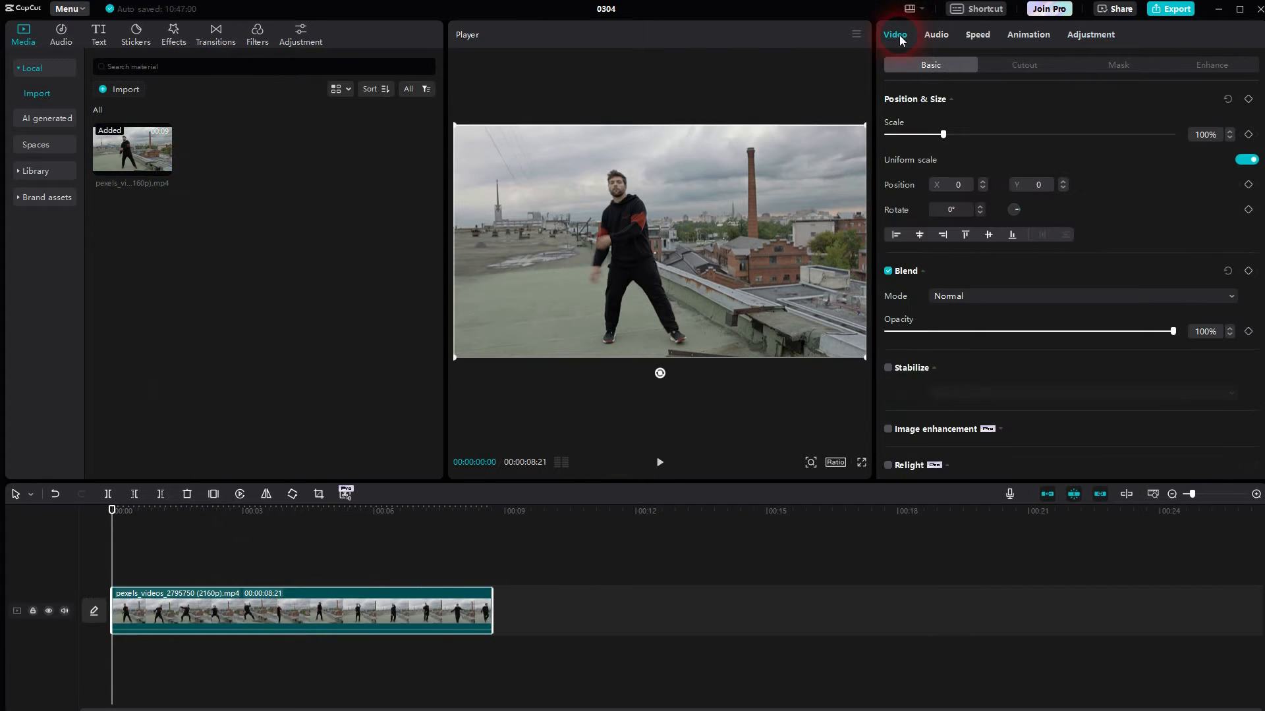
click(1024, 64)
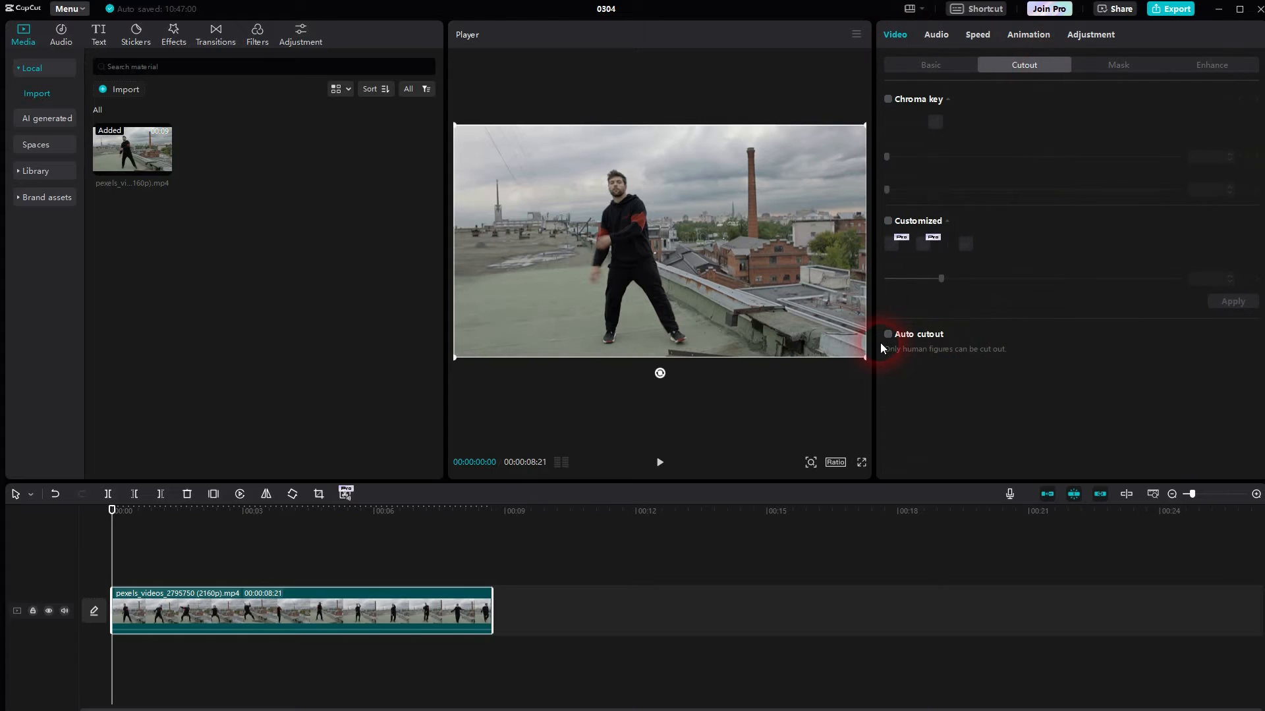
click(887, 334)
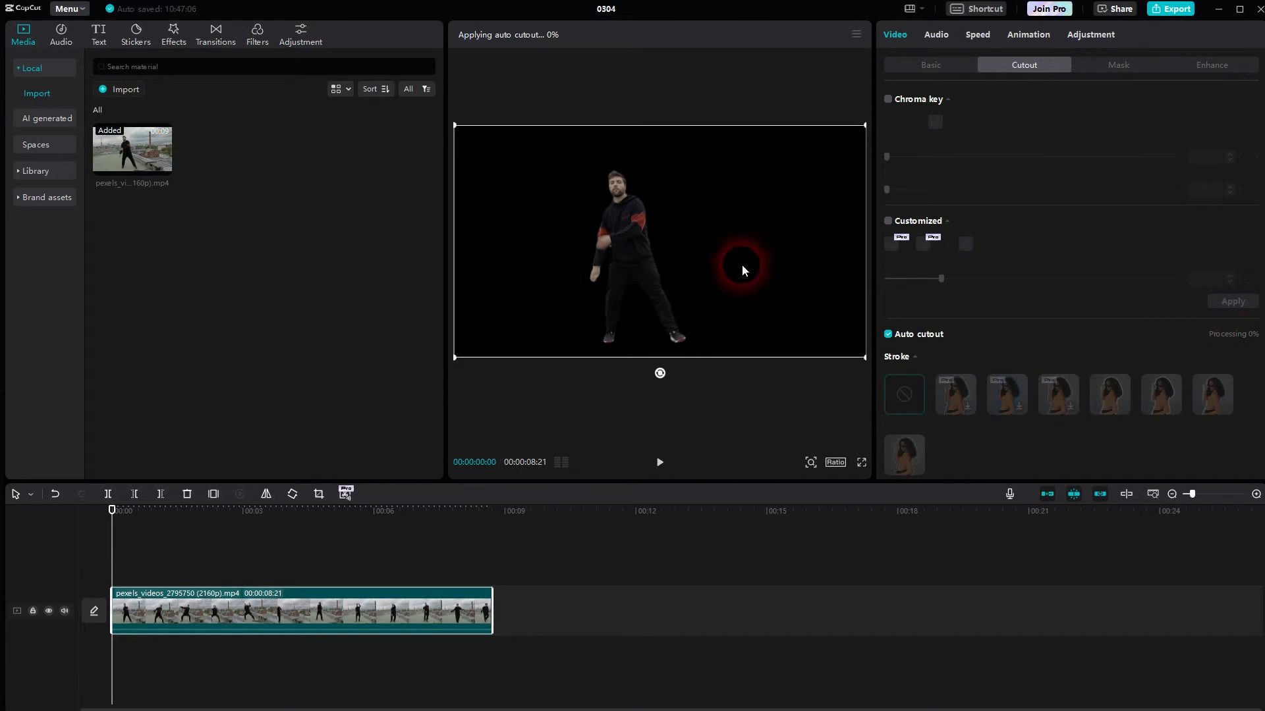
click(659, 462)
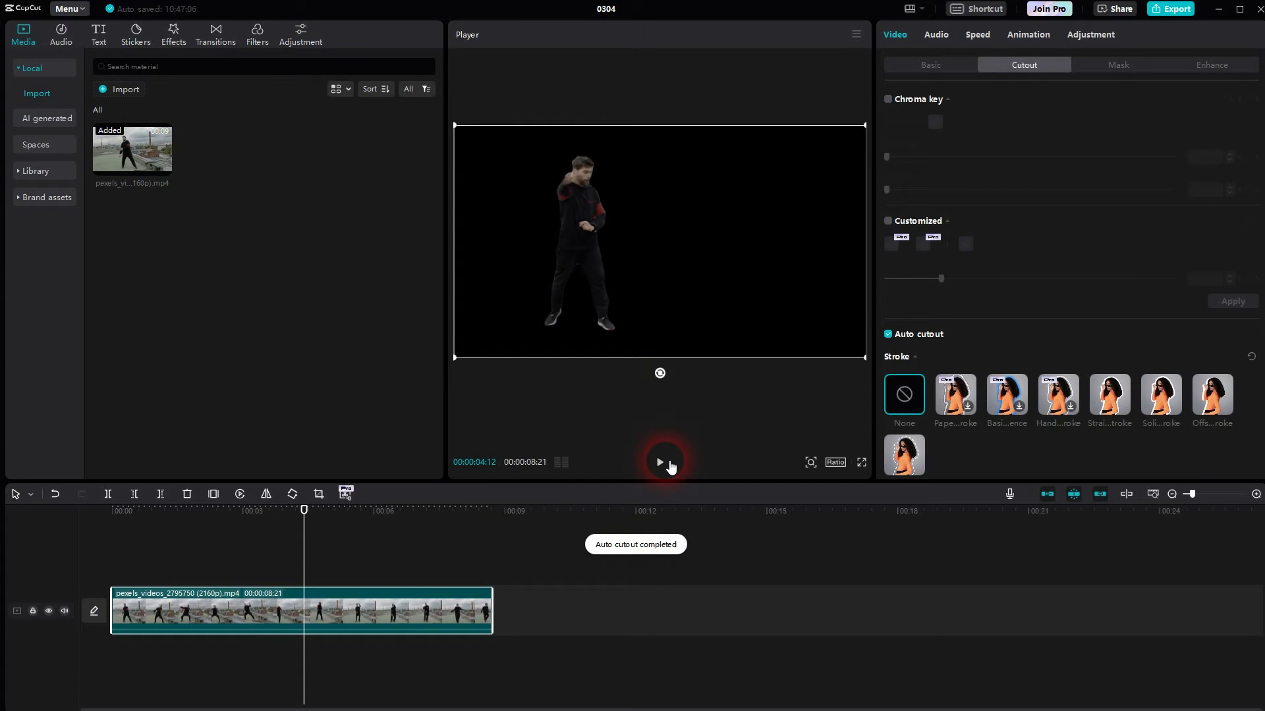
Play the cutout result, return the playhead to 0 and show the clip's Basic settings
click(659, 461)
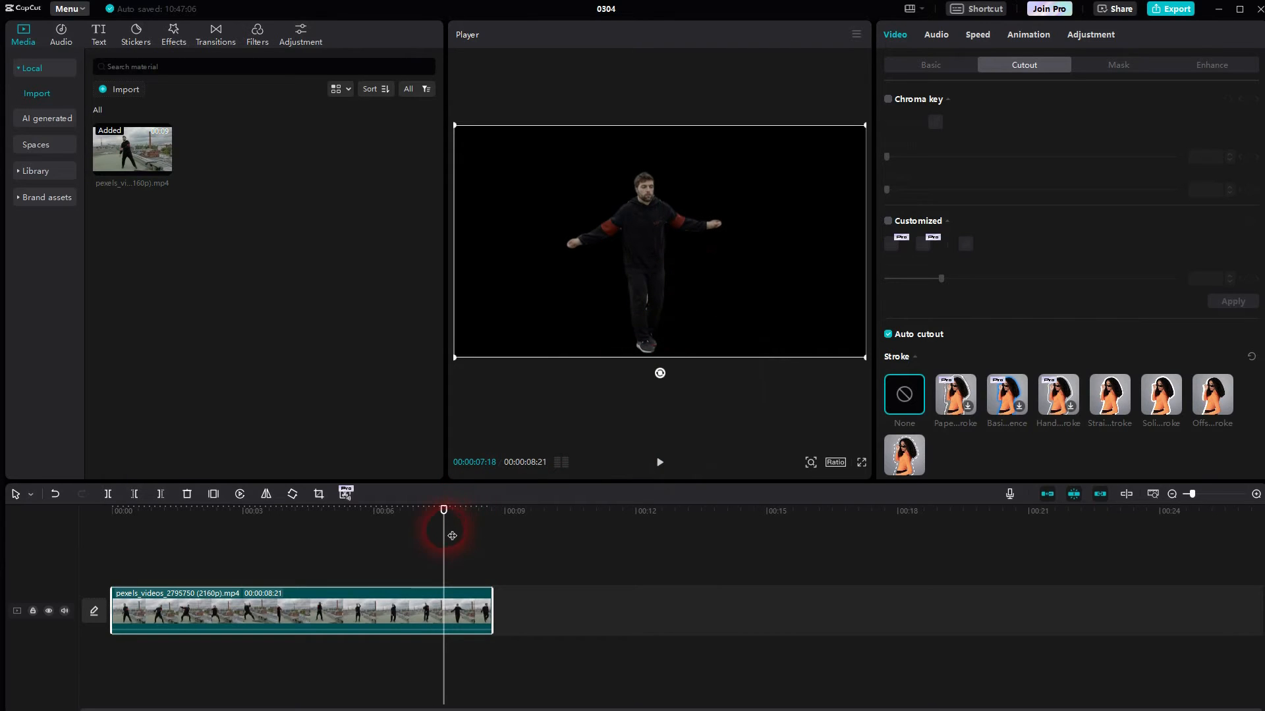
click(262, 605)
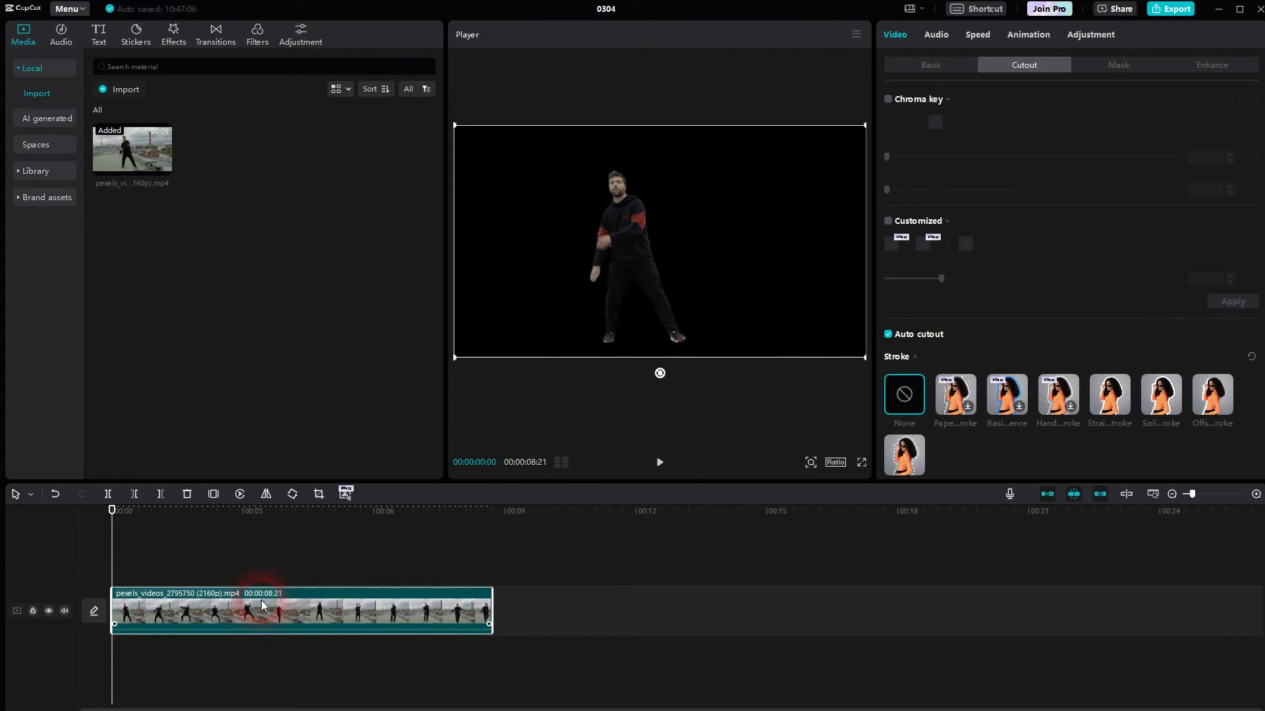
click(929, 65)
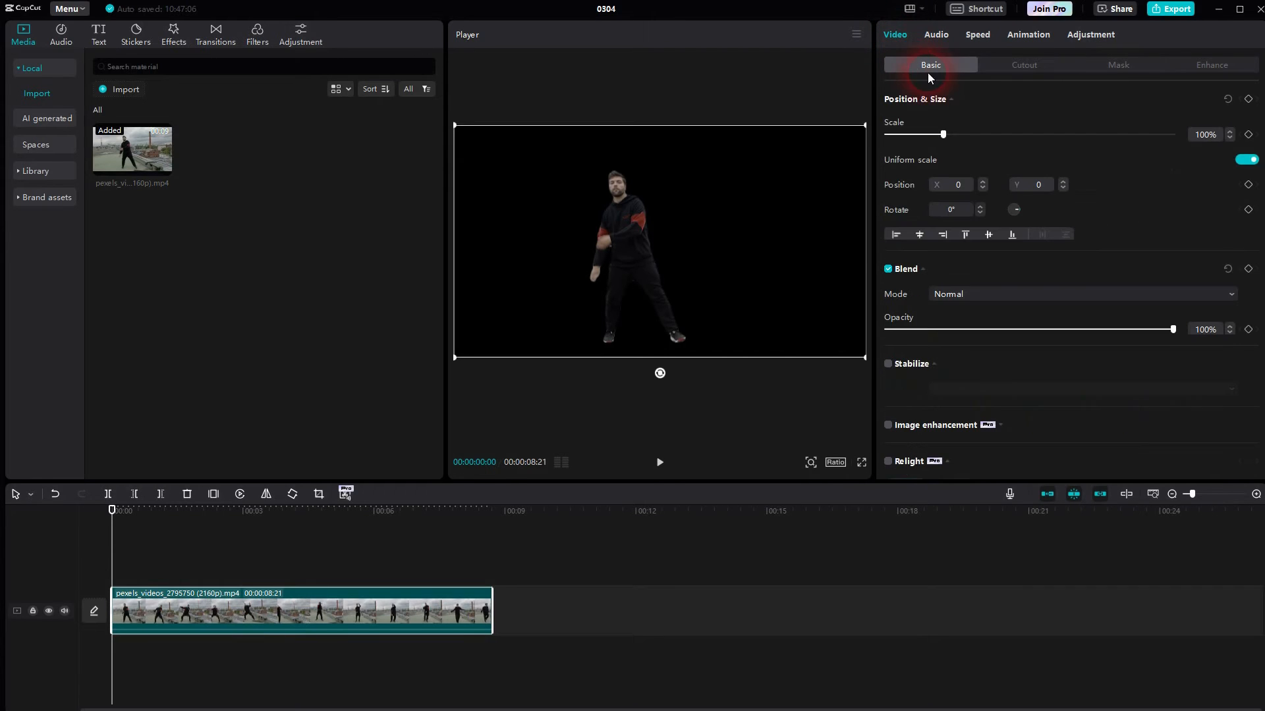
Enable Canvas with a solid Color background set to white behind the dancer
scroll(down, 3)
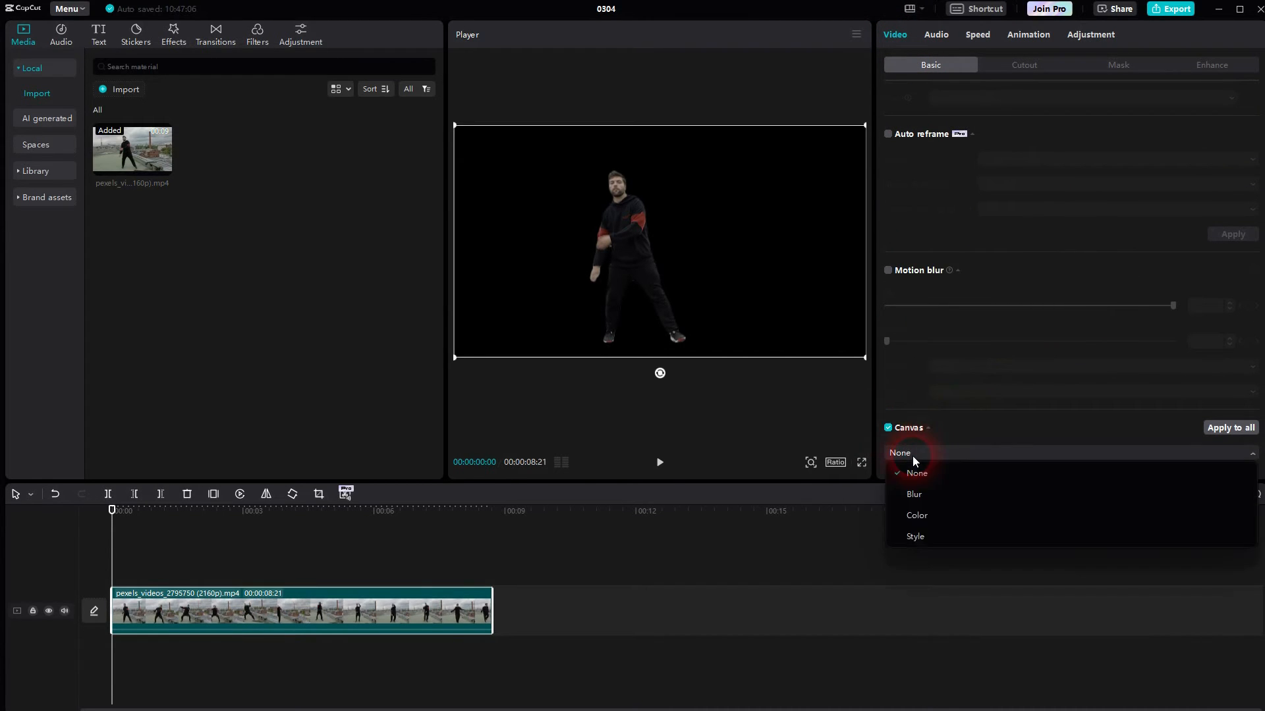
click(916, 516)
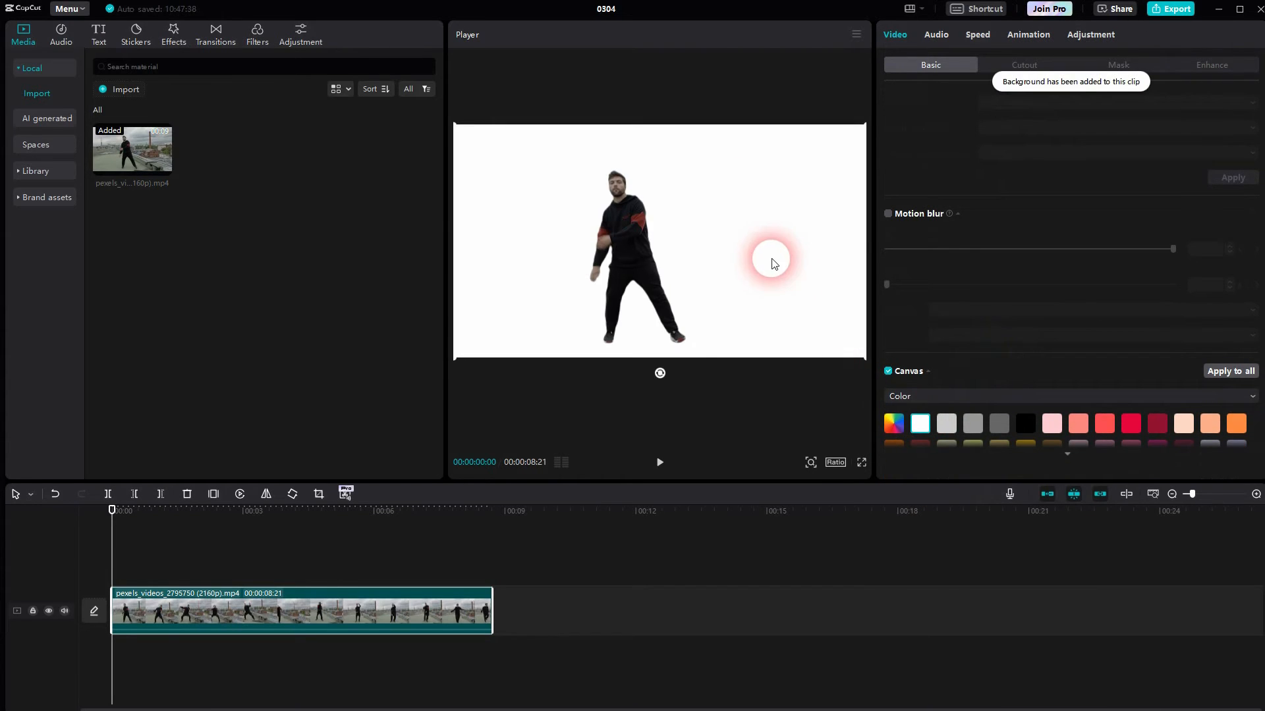
click(658, 463)
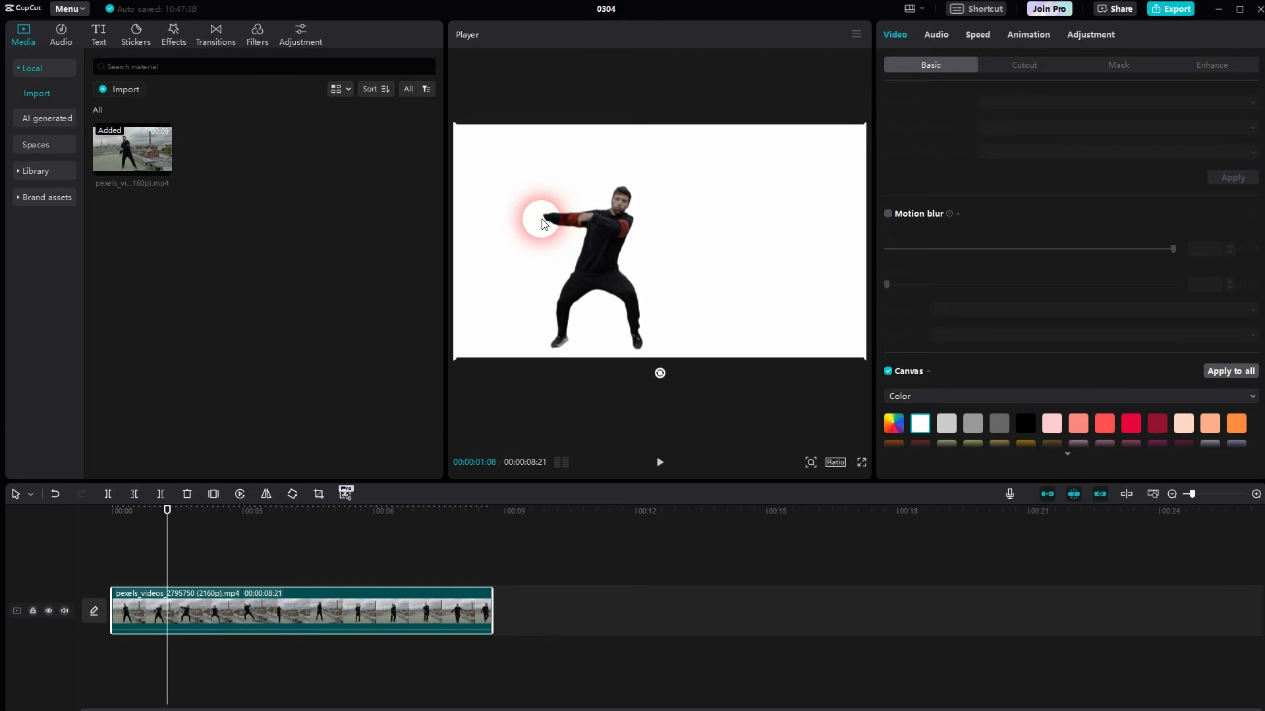
click(658, 463)
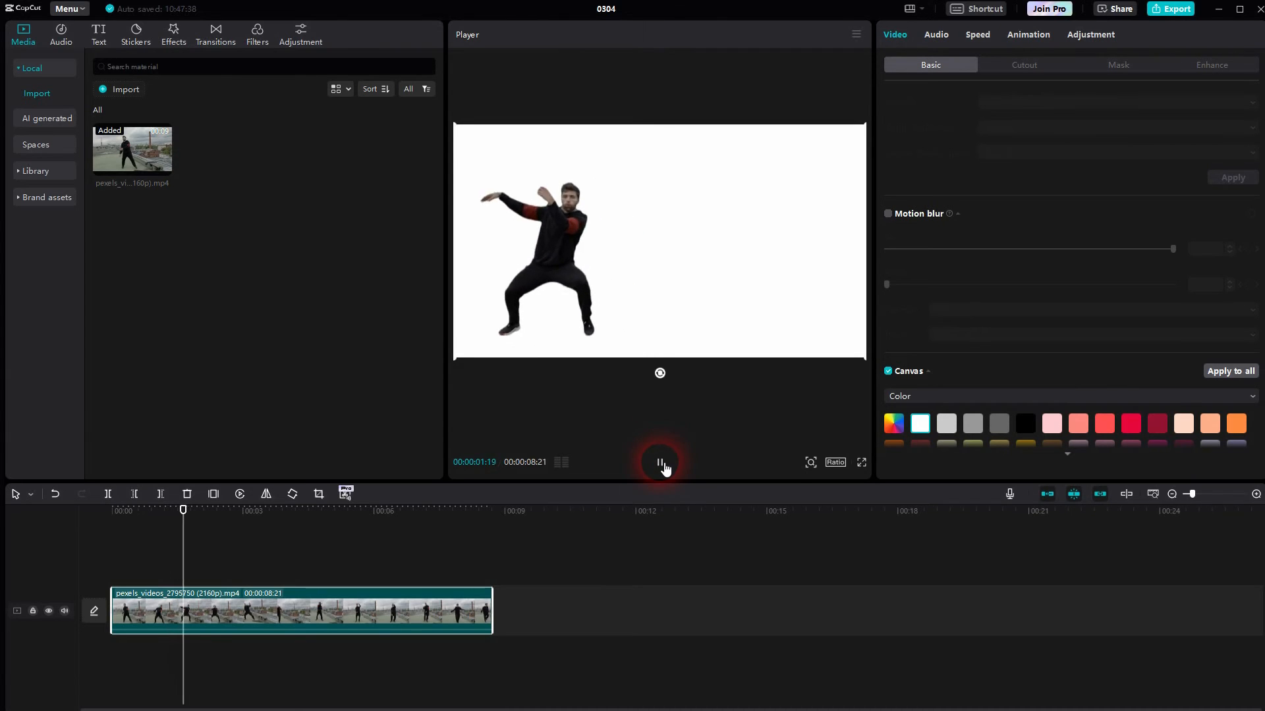
click(660, 463)
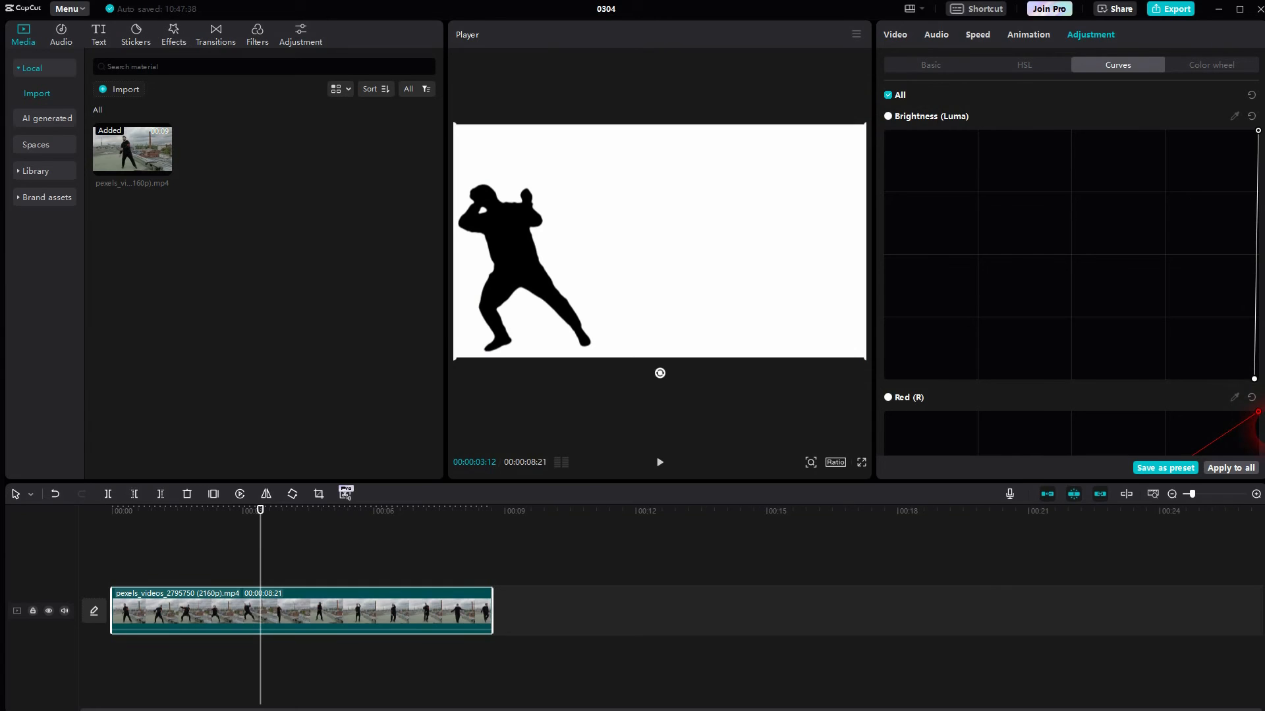
Play back the black silhouette dancer moving on the white background
click(659, 462)
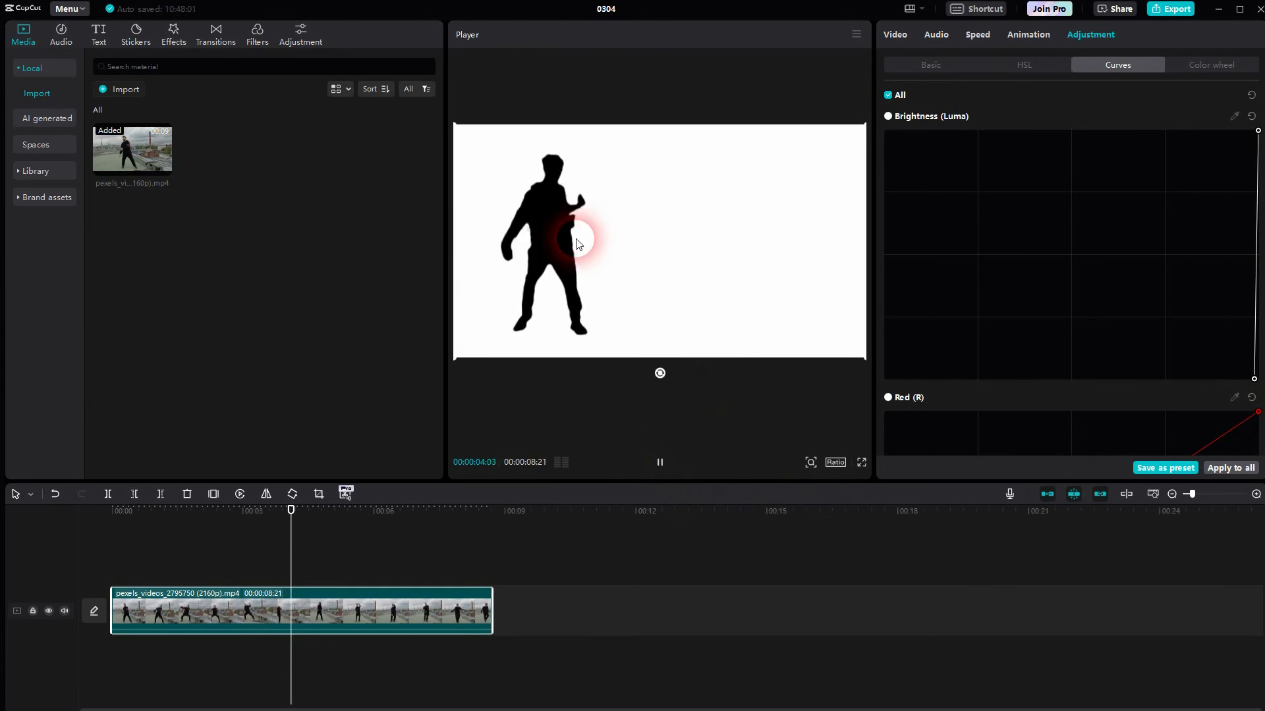